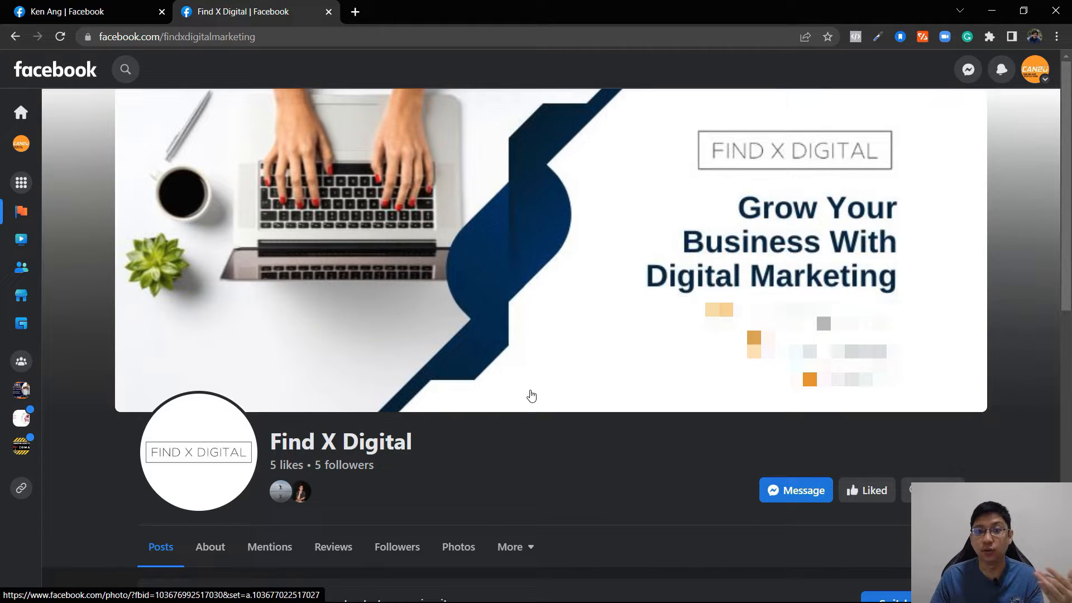
mouse_move(484, 374)
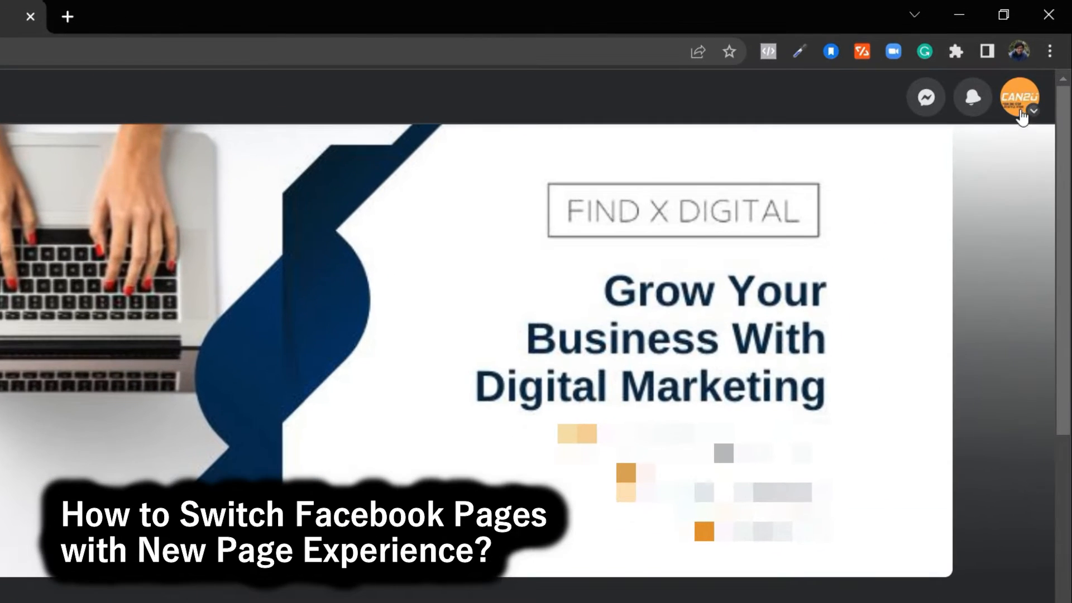
Switch into the Find X Digital Page via See all profiles in the account menu.
left_click(1031, 112)
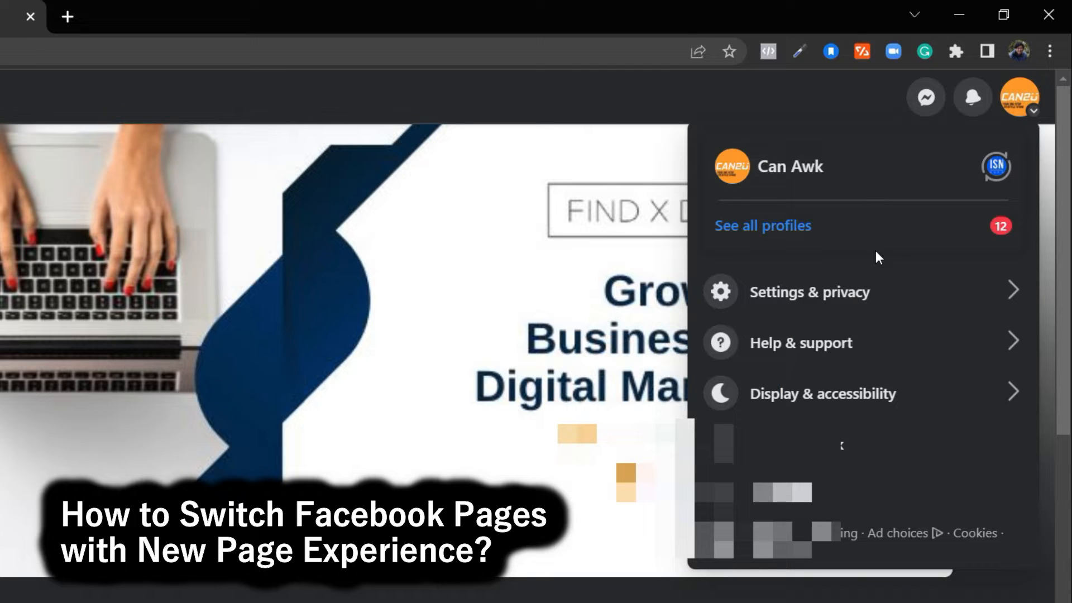
left_click(763, 225)
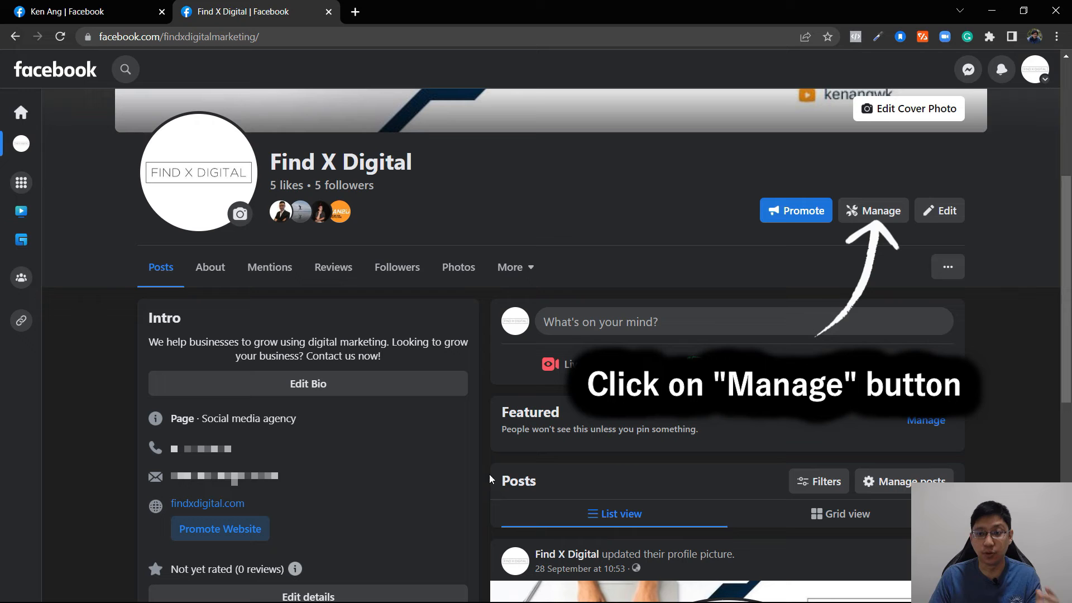
Reach the WhatsApp settings under Linked accounts in the Page's Manage dashboard.
left_click(873, 210)
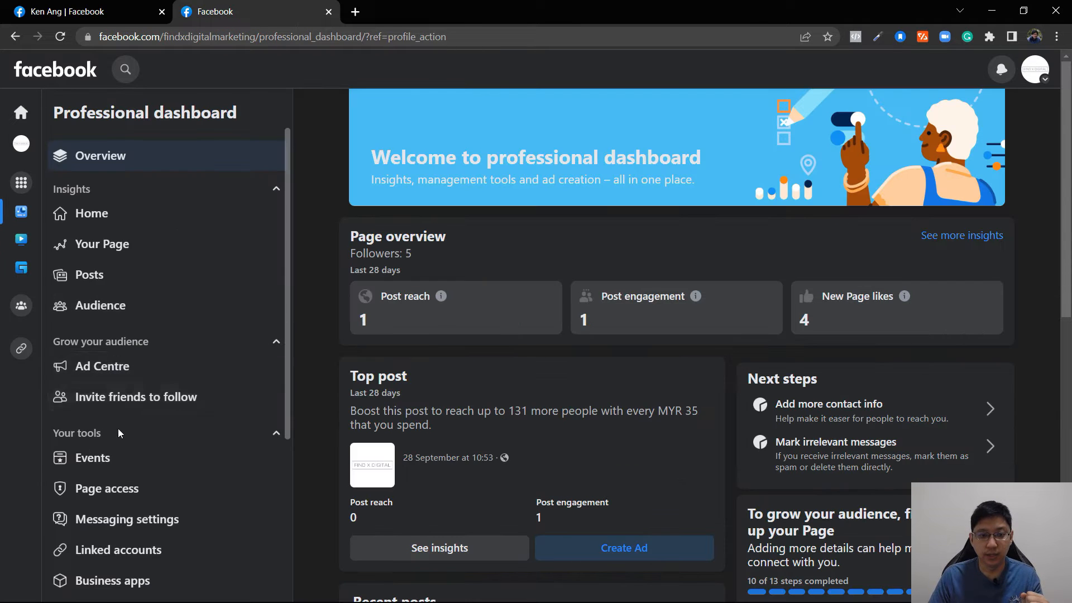
left_click(117, 550)
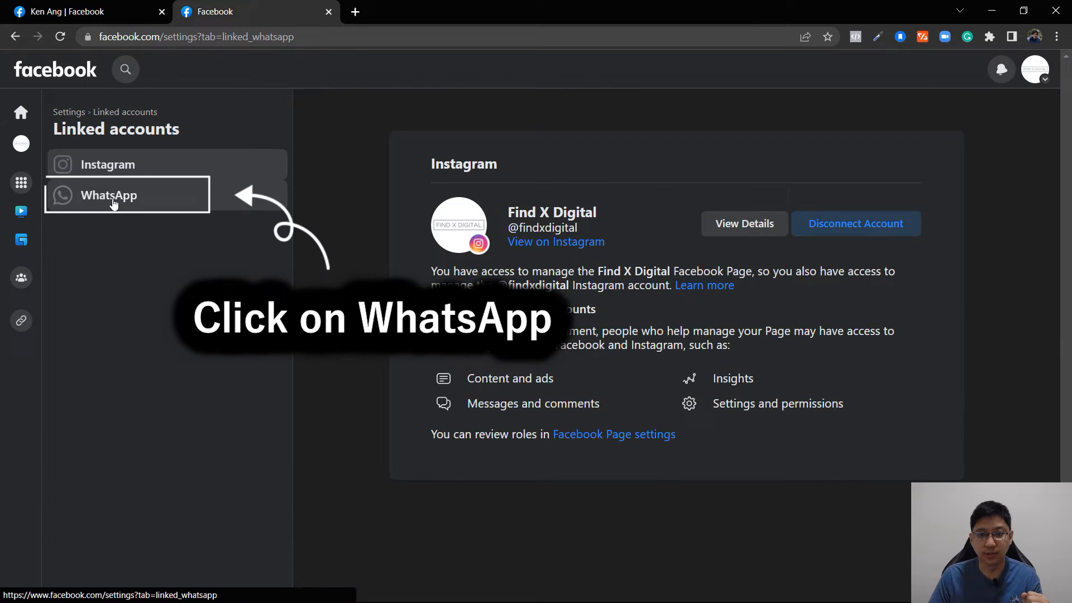
left_click(108, 195)
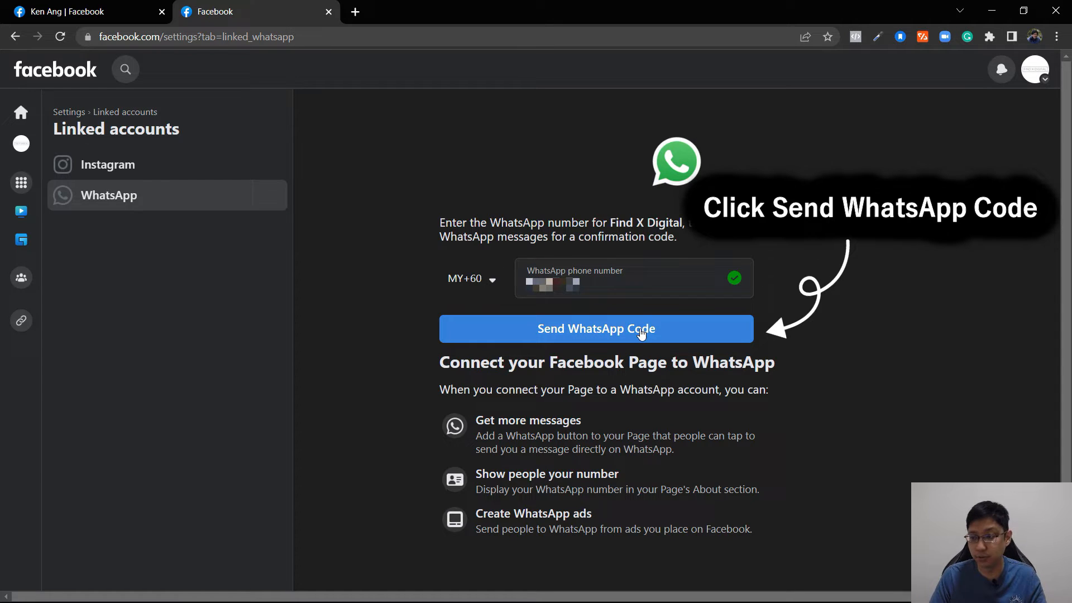
Attempt to send the WhatsApp code and dismiss the number-belongs-to-another-business error.
left_click(595, 328)
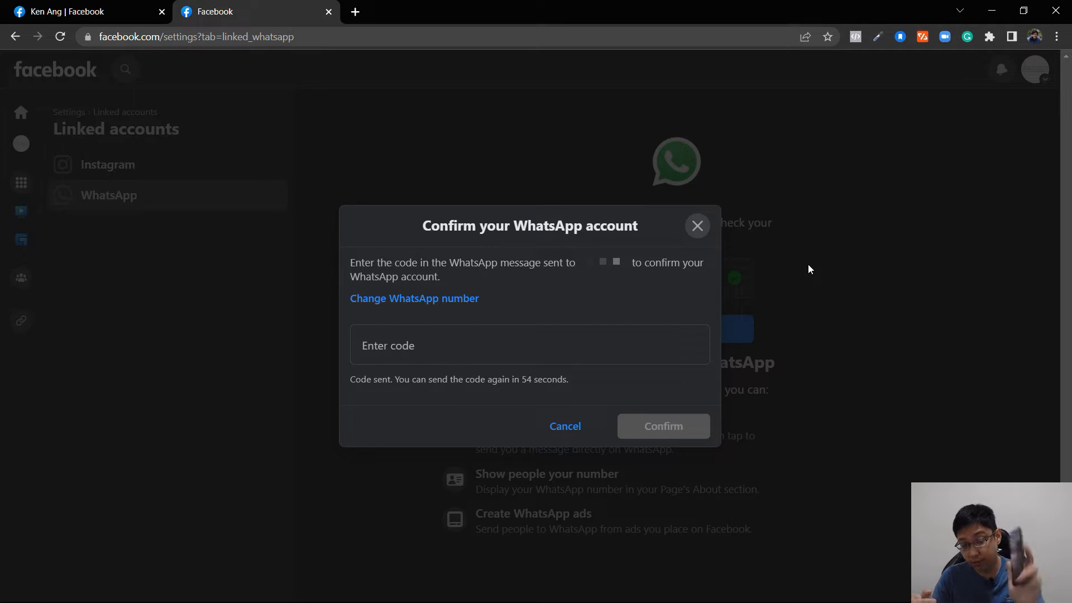
left_click(661, 426)
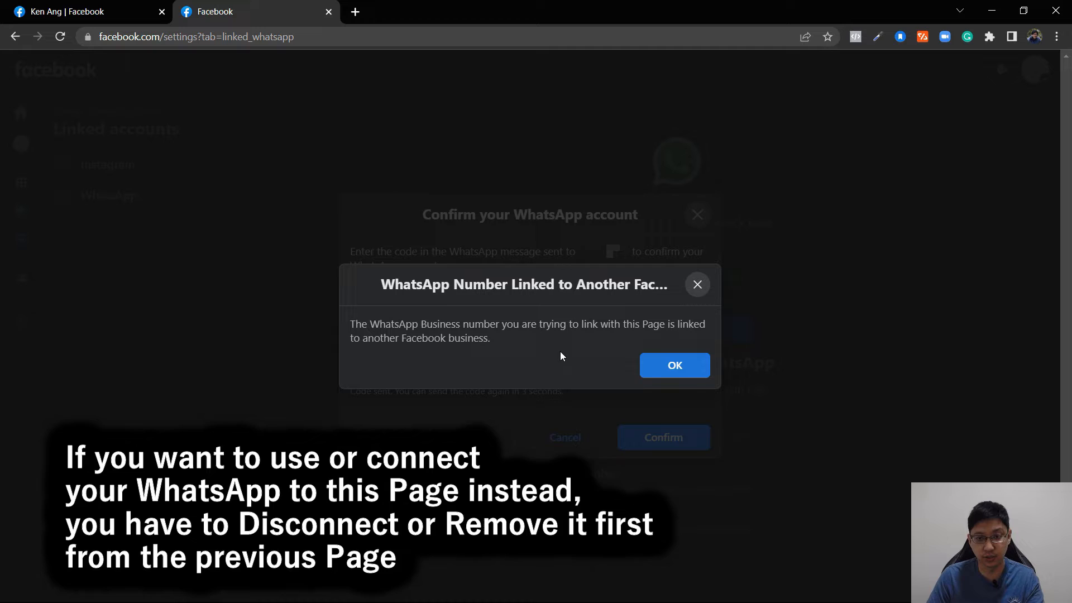
left_click(674, 364)
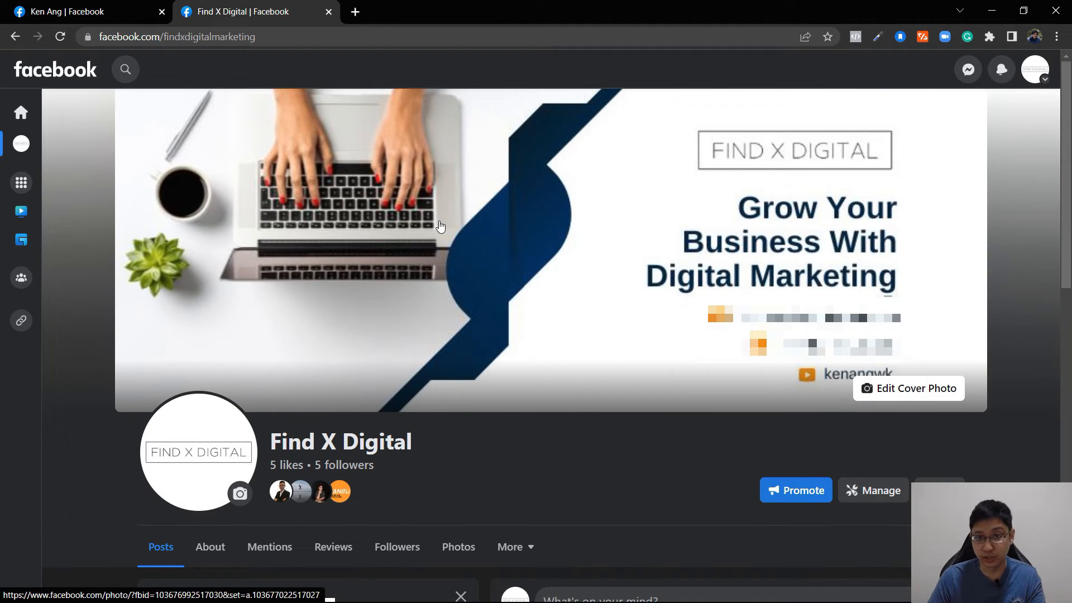
mouse_move(431, 235)
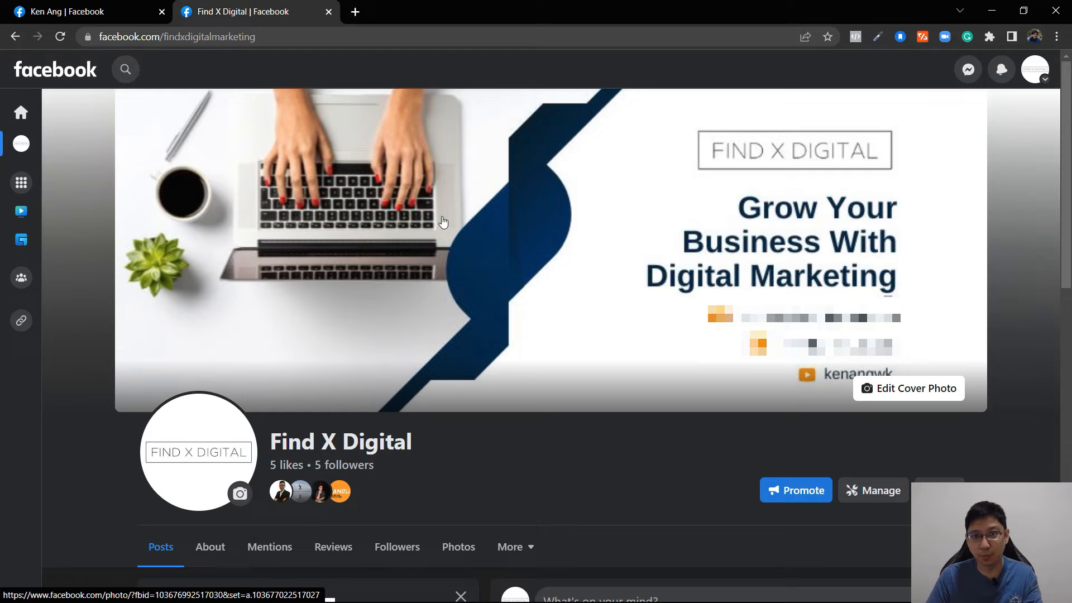
mouse_move(428, 223)
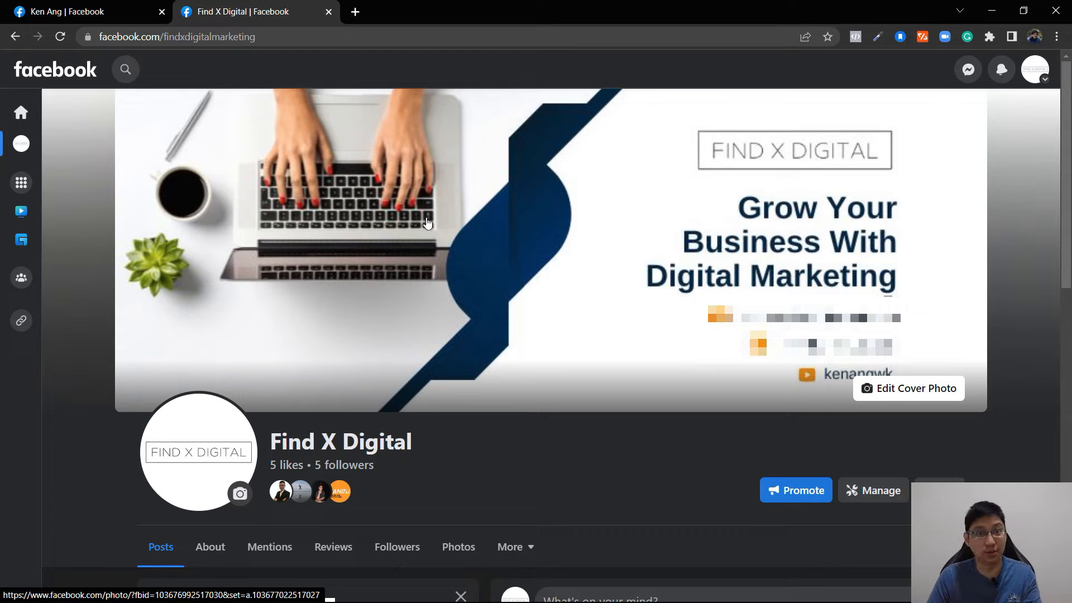
left_click(82, 11)
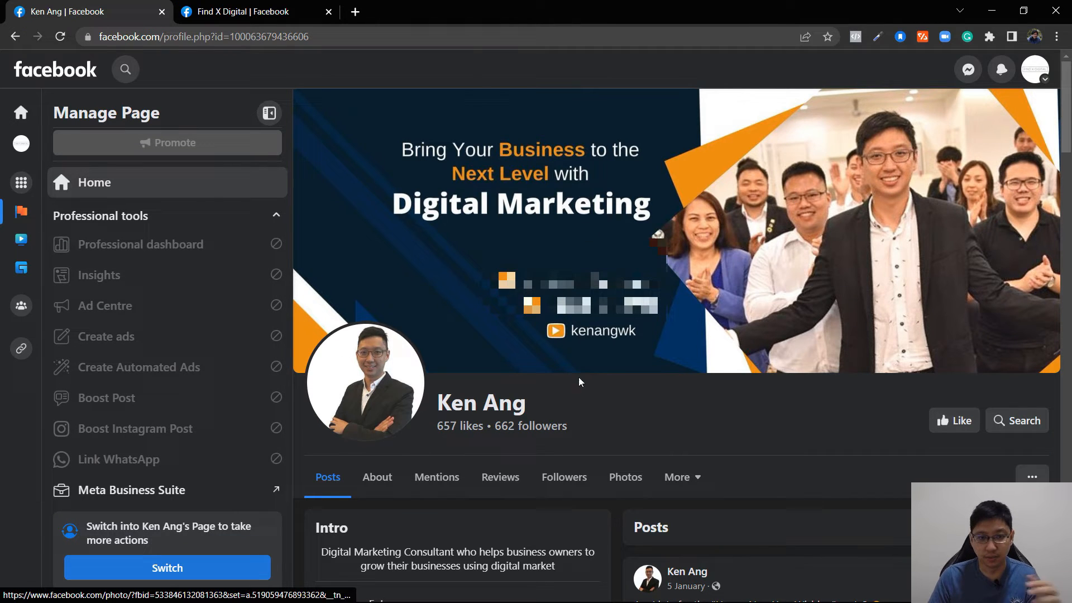
mouse_move(1042, 82)
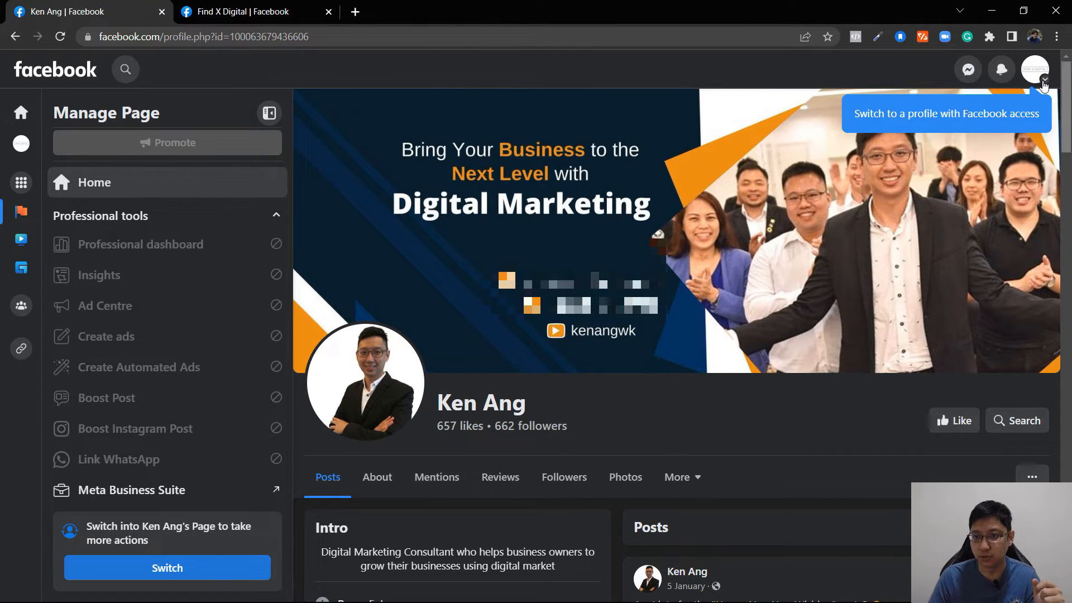
Switch into the other Page and view its Professional tools list.
left_click(1034, 69)
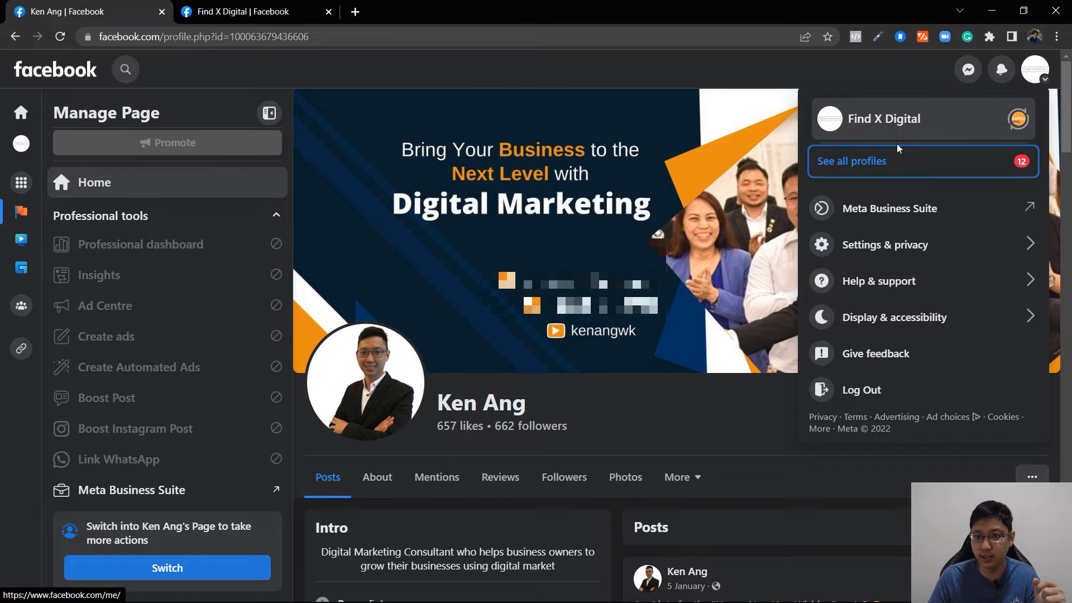
left_click(851, 160)
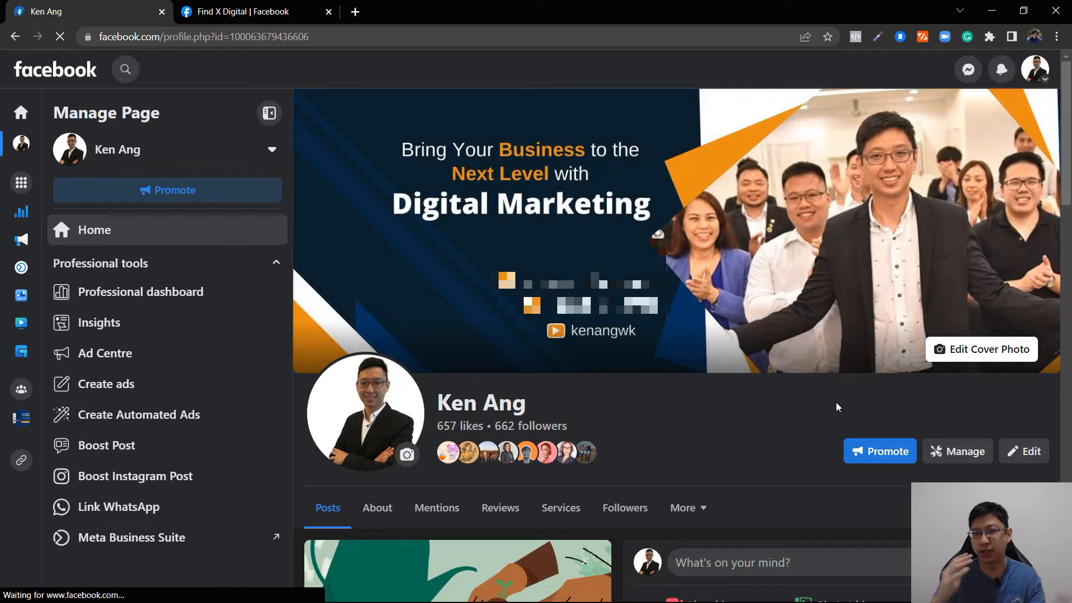
scroll("down", 3)
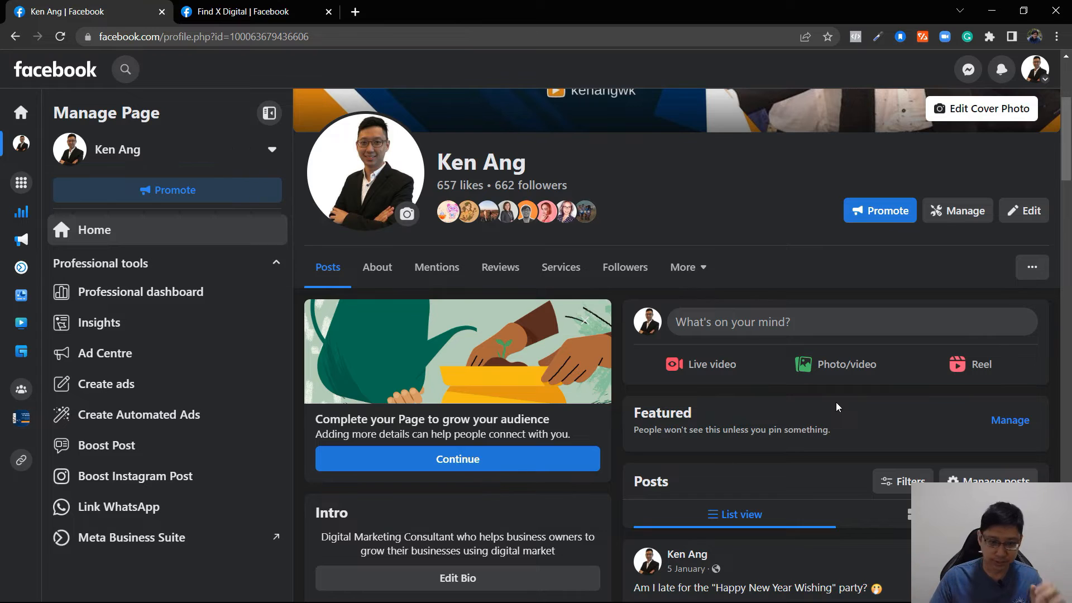
mouse_move(272, 480)
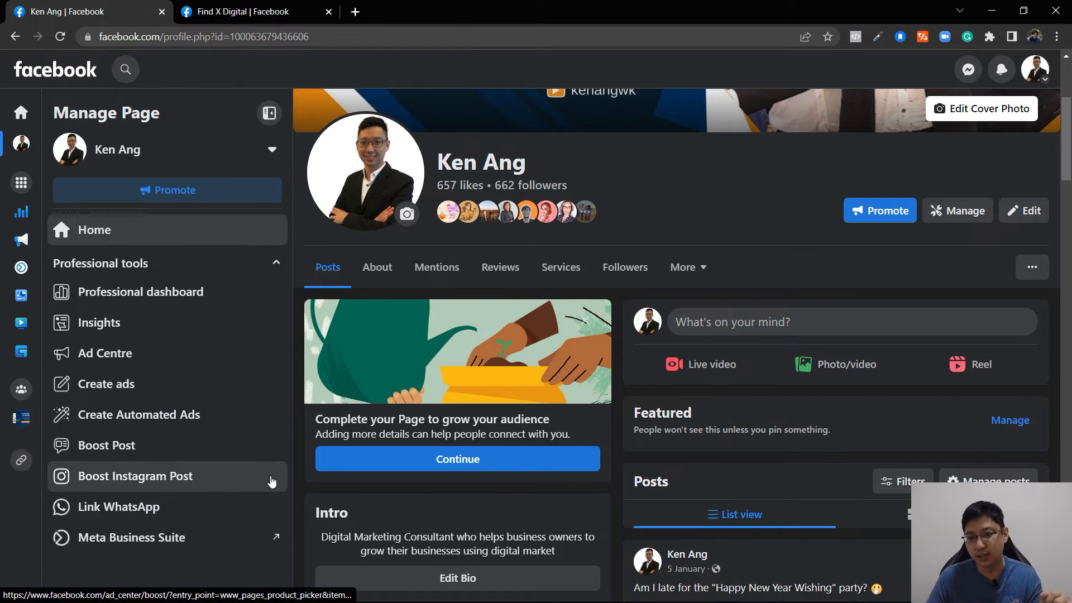
left_click(235, 11)
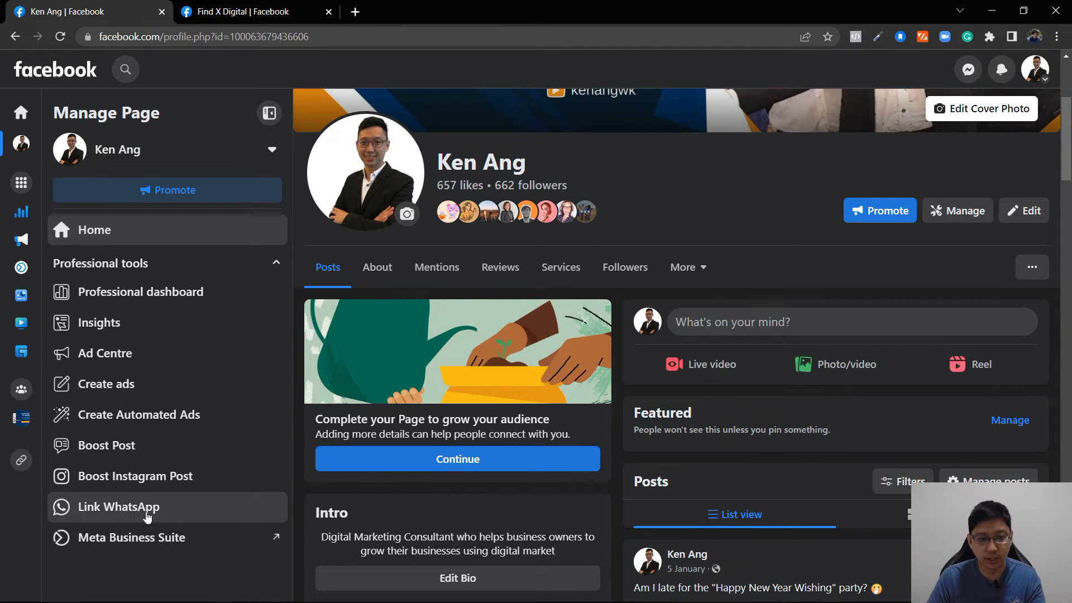
Link the WhatsApp number to the Page, confirm the code and skip the post prompt.
left_click(119, 507)
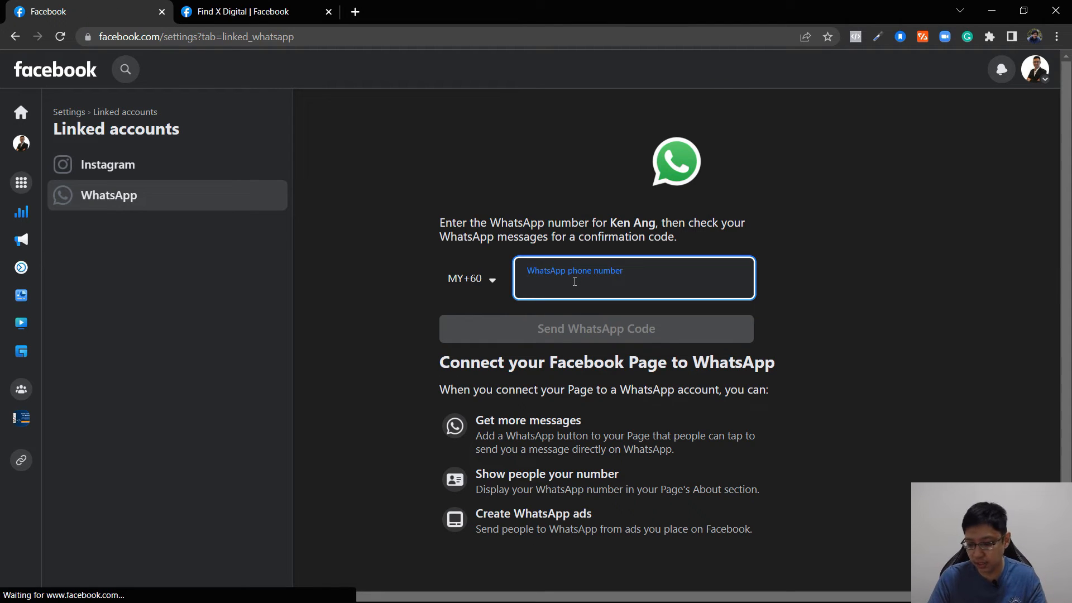
left_click(595, 329)
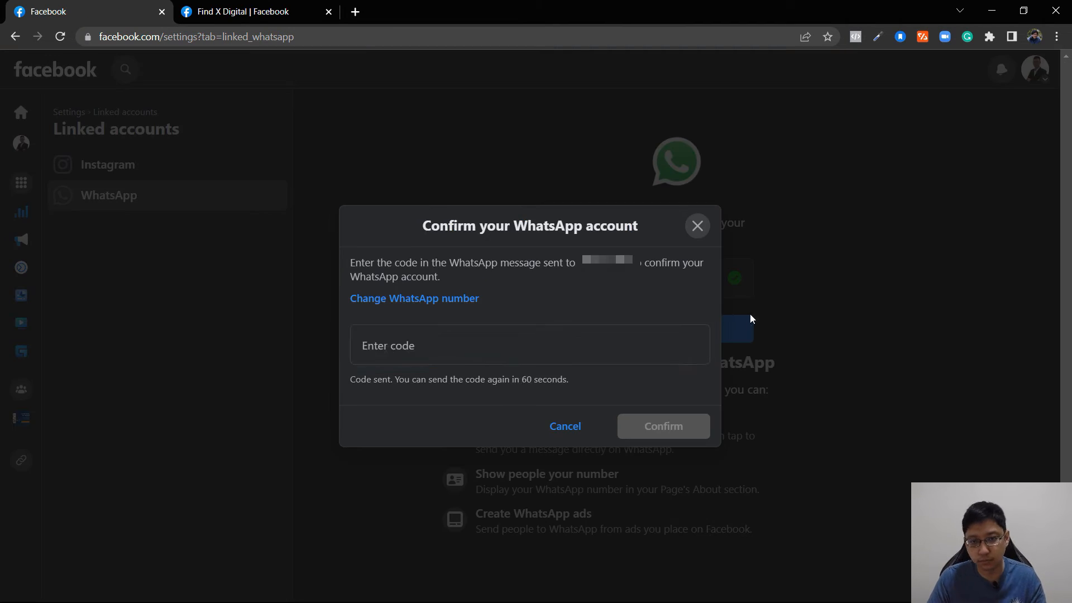
left_click(663, 425)
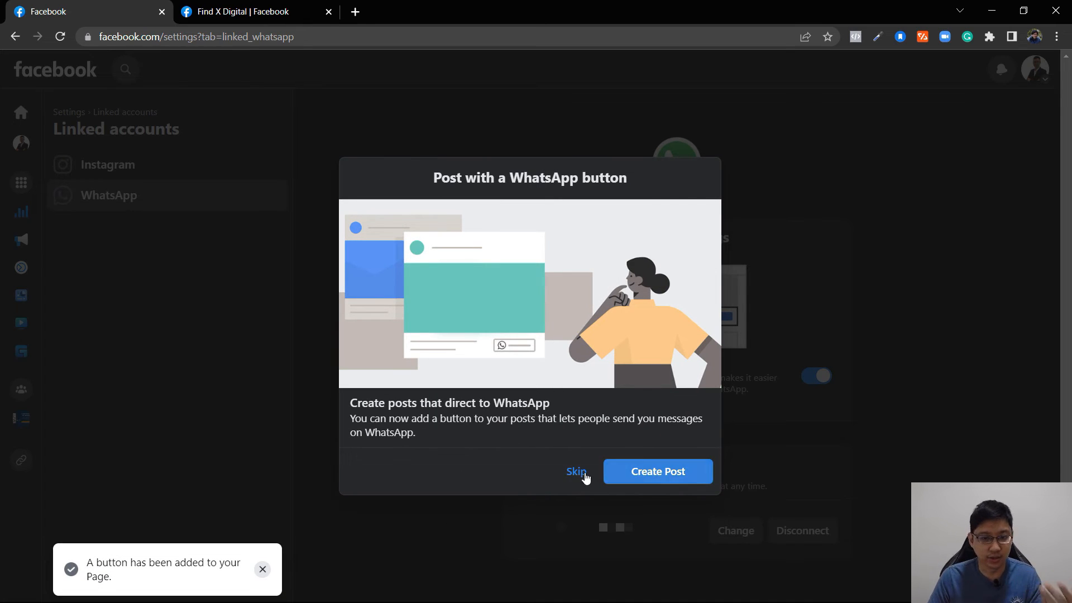
left_click(577, 472)
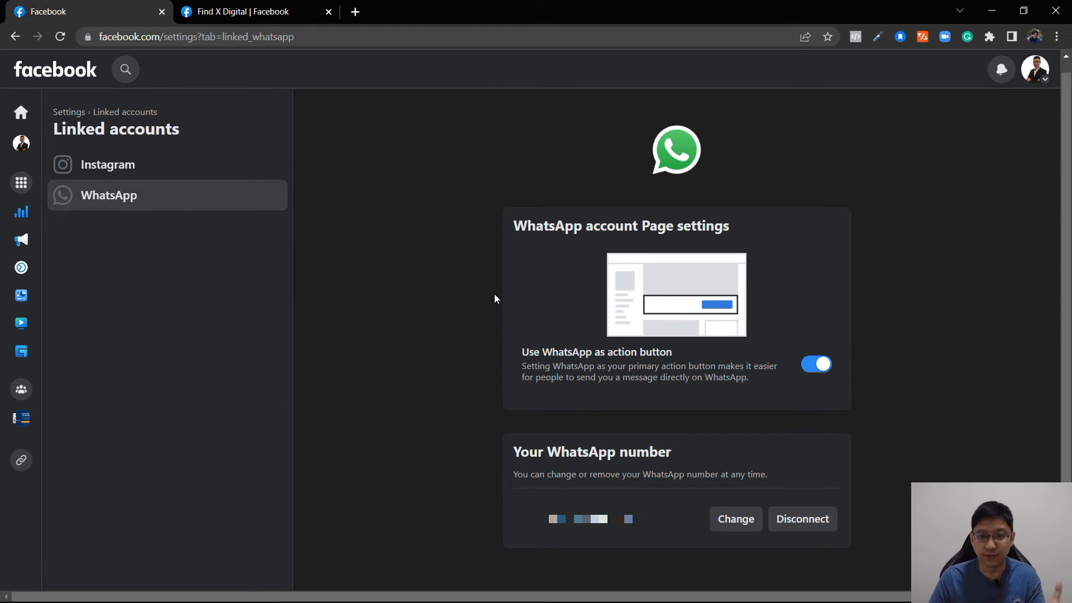
mouse_move(514, 279)
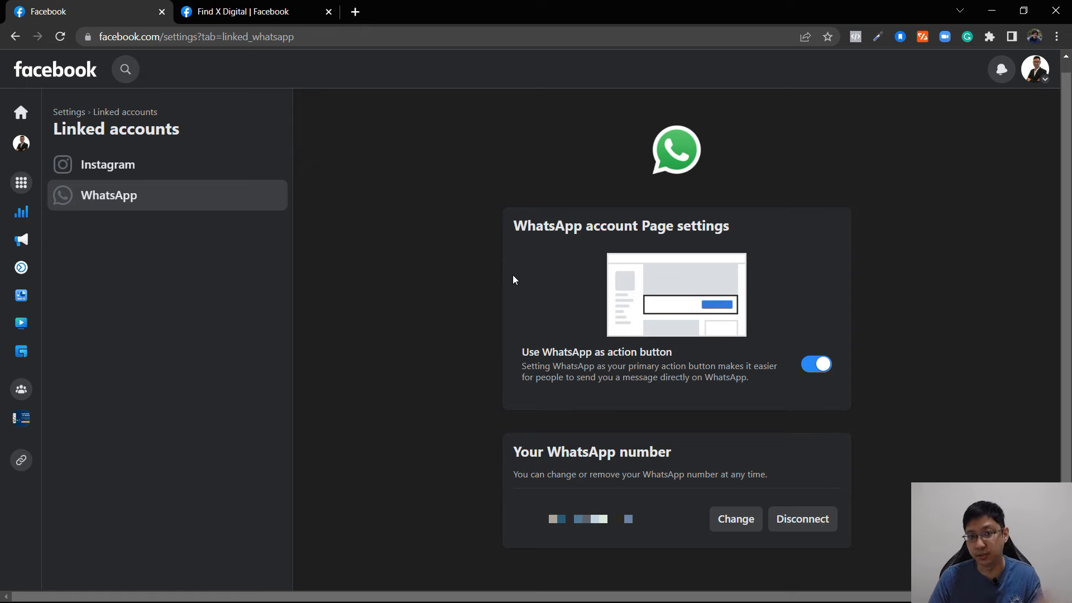